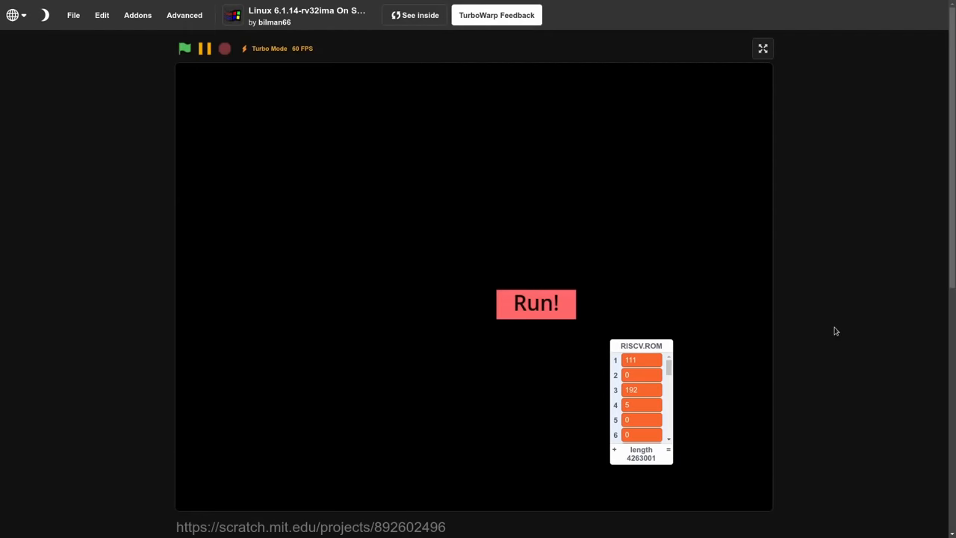
pyautogui.moveTo(840, 331)
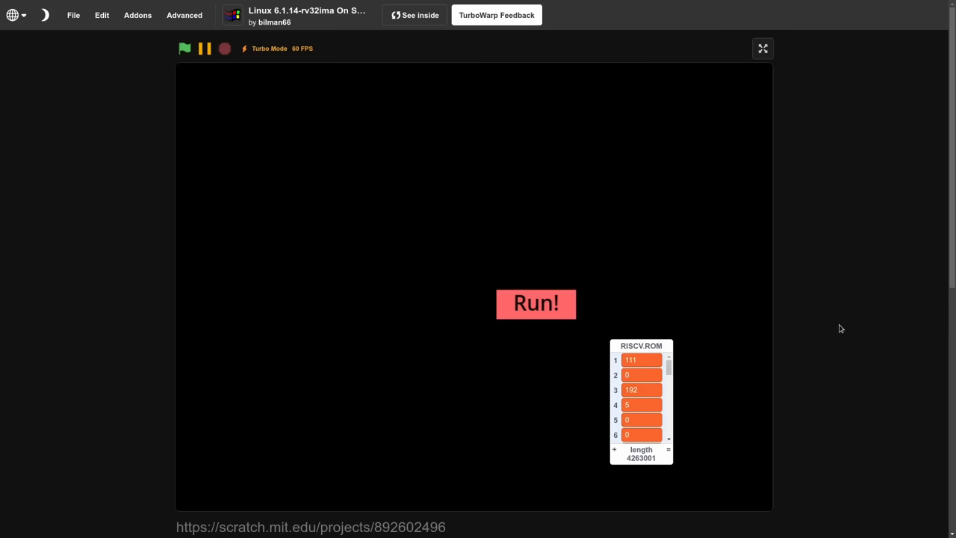
pyautogui.moveTo(817, 328)
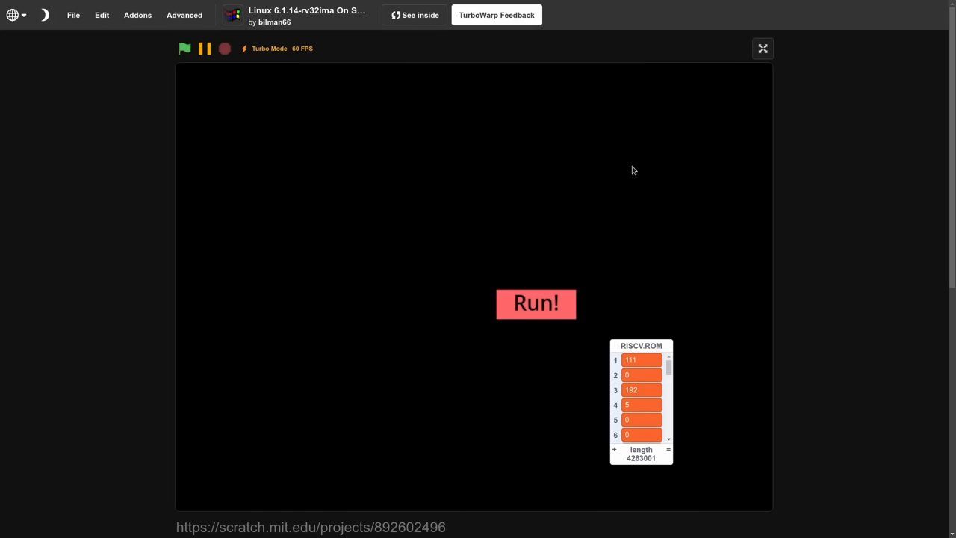
pyautogui.moveTo(783, 157)
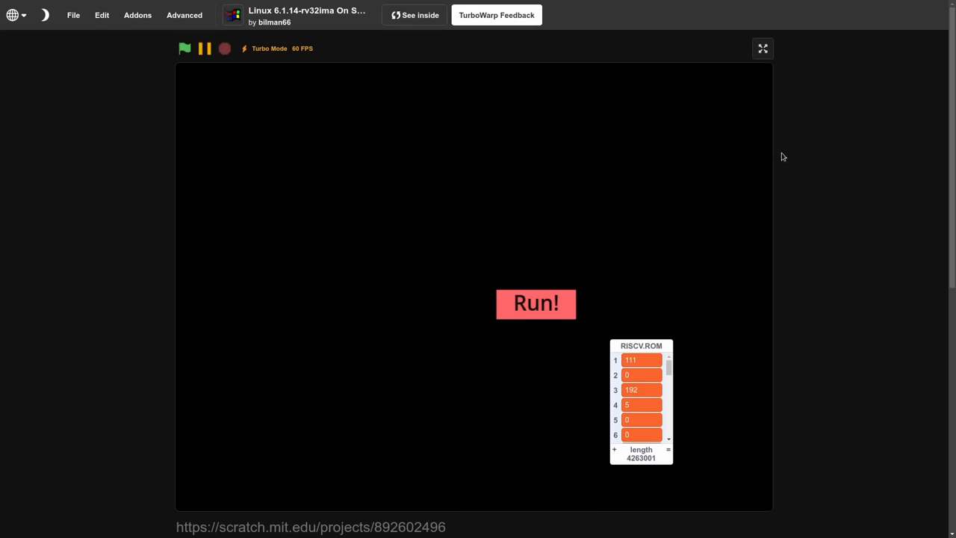
pyautogui.moveTo(774, 164)
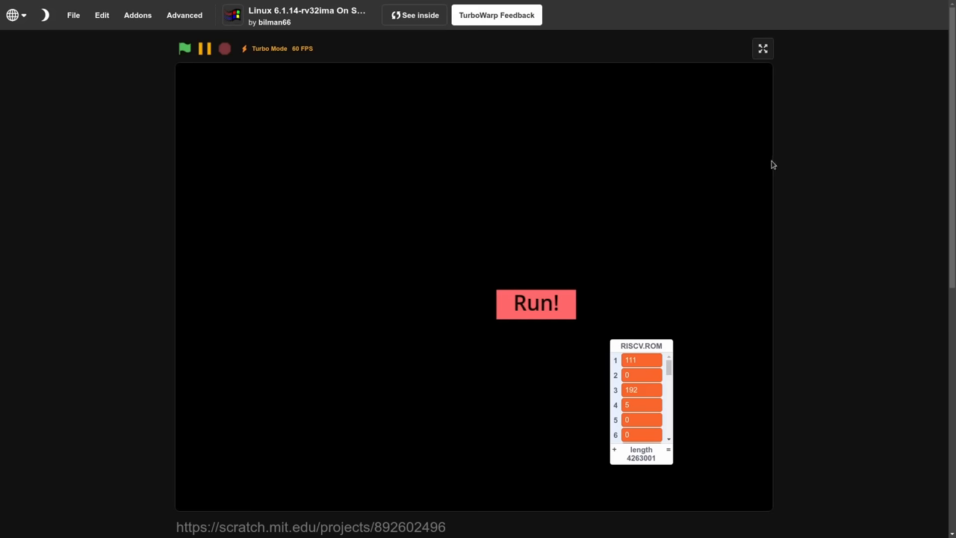
pyautogui.moveTo(776, 168)
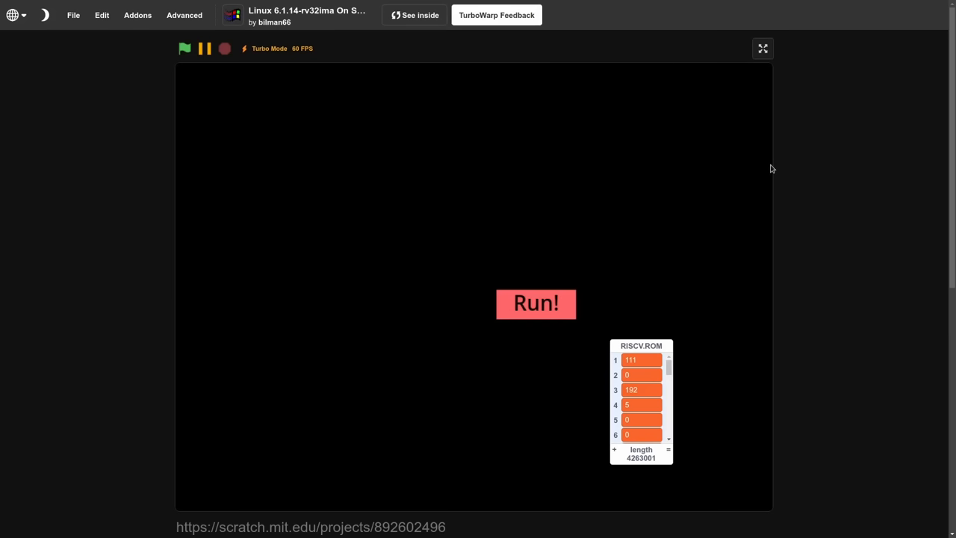
pyautogui.moveTo(628, 348)
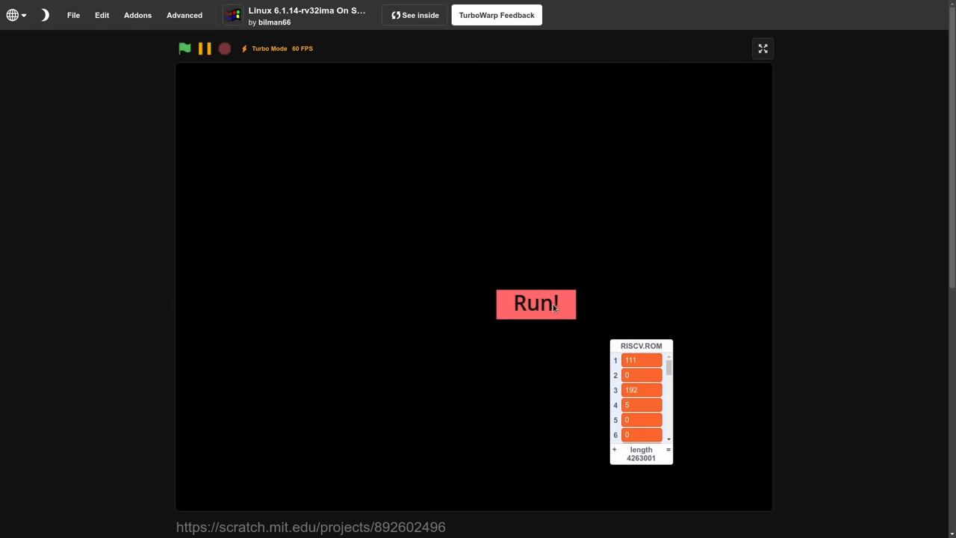
pyautogui.moveTo(559, 305)
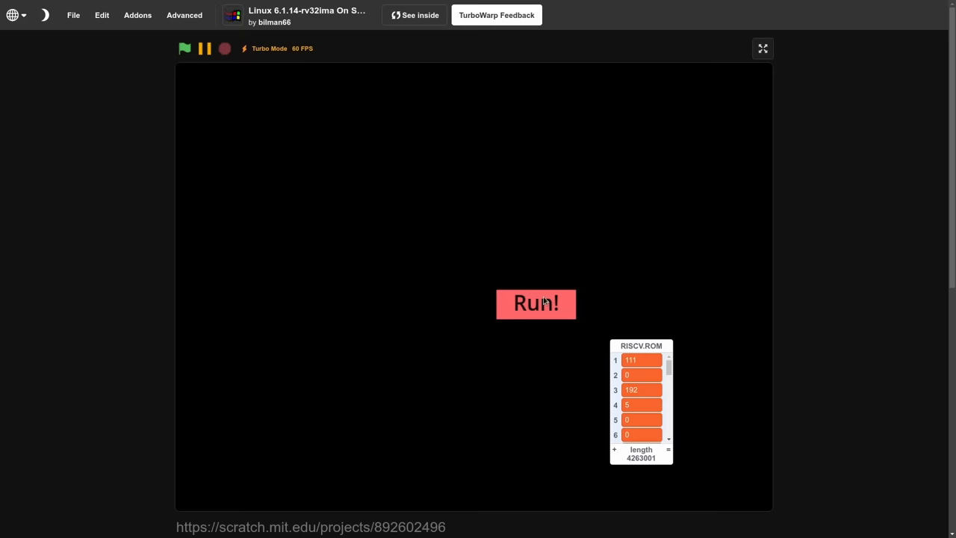
# Start the RISC-V emulator from the stage's Run! button and let Linux boot to the root shell
pyautogui.click(535, 303)
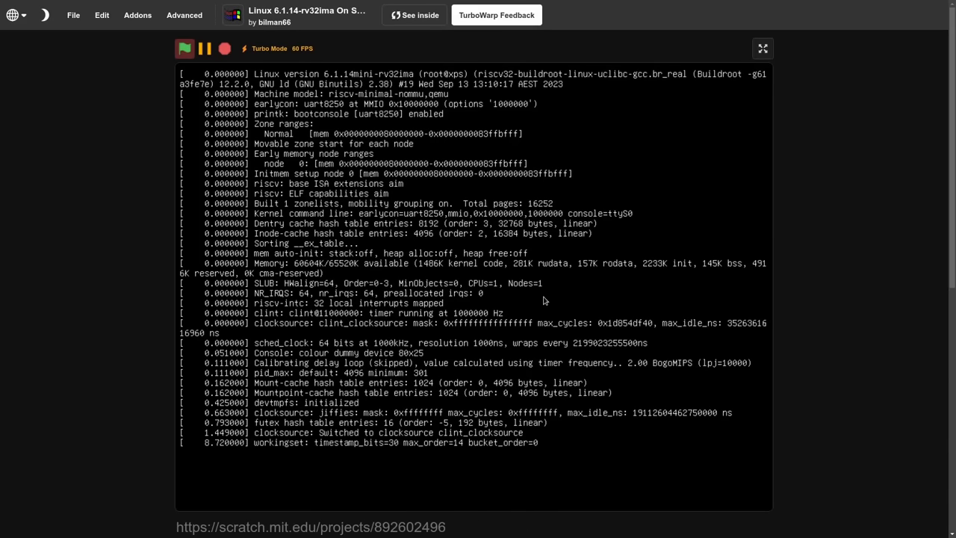
pyautogui.click(762, 48)
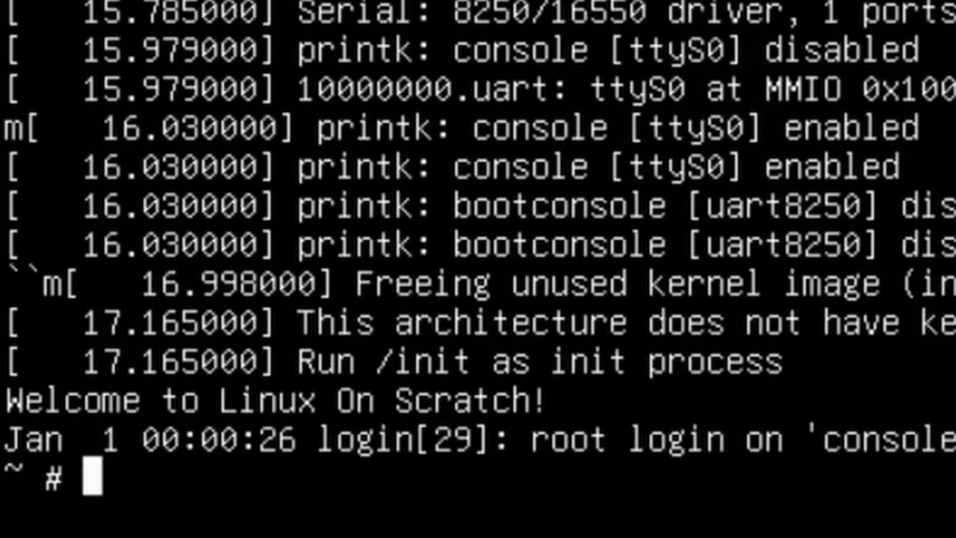
pyautogui.moveTo(198, 478)
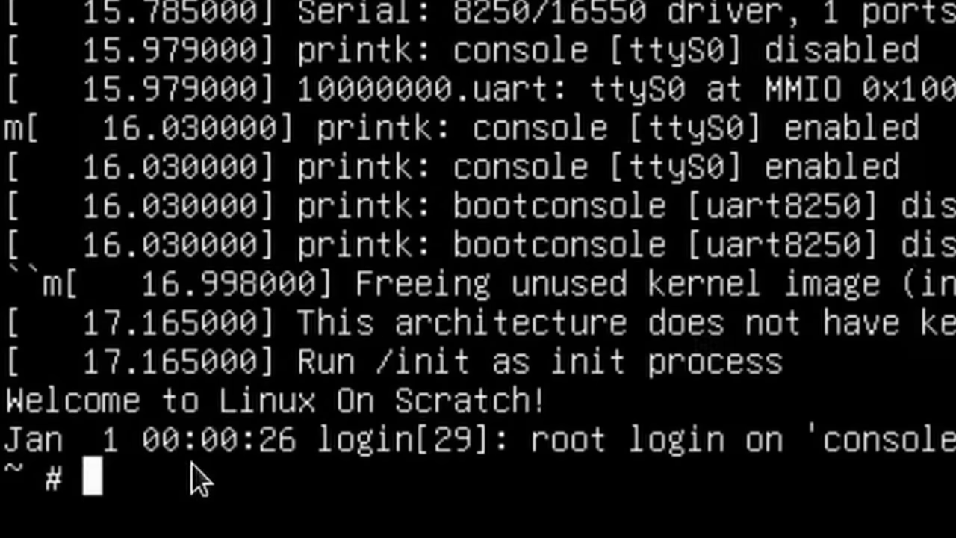
pyautogui.moveTo(460, 419)
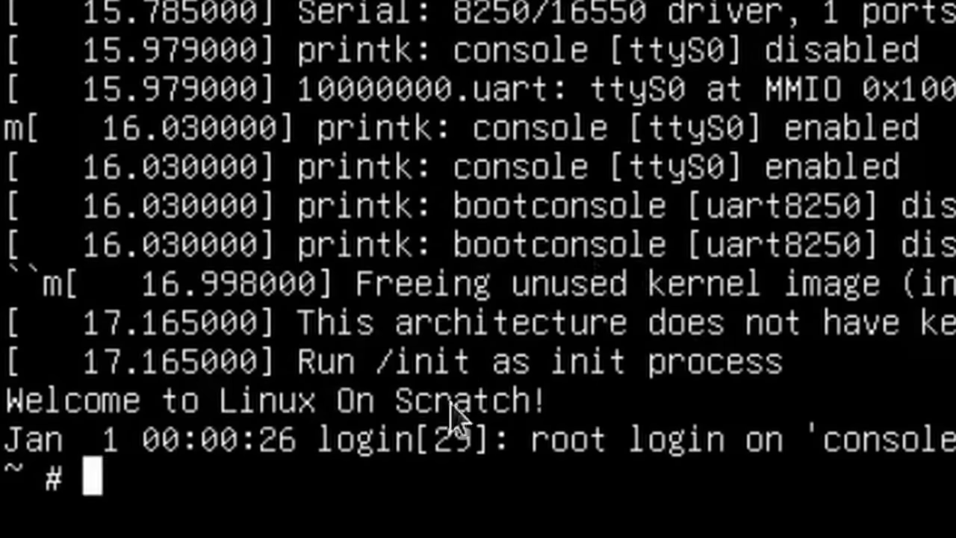
pyautogui.moveTo(598, 418)
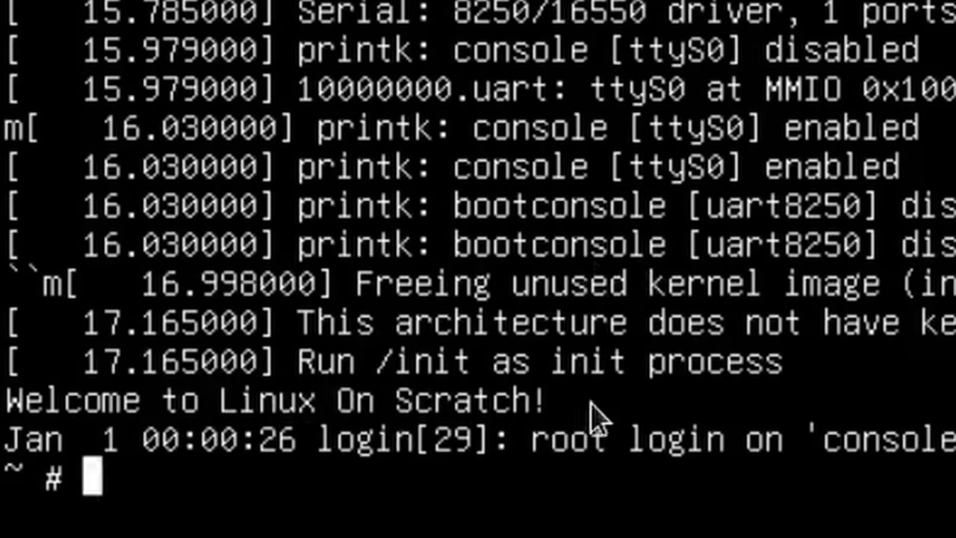
pyautogui.moveTo(212, 486)
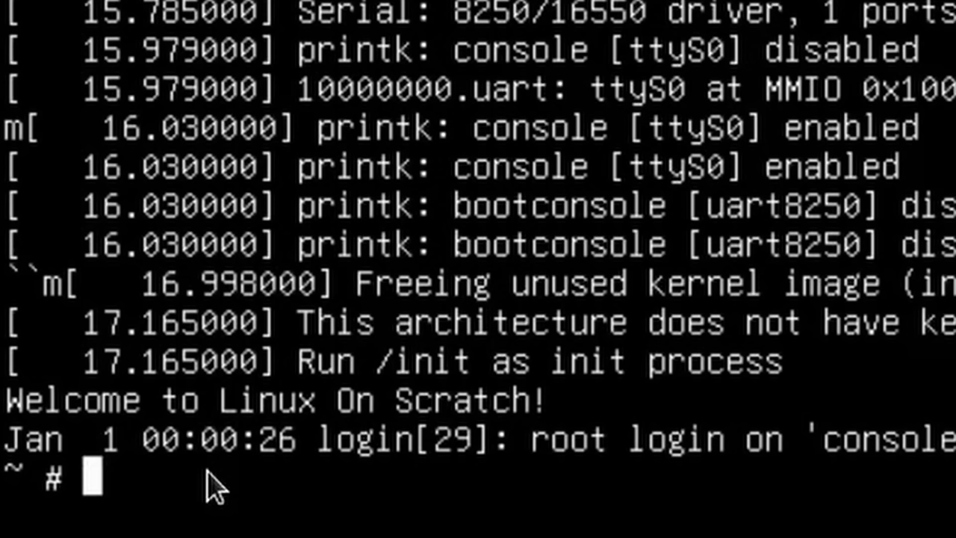
# Try clear, then run ls to reveal fizzbuzz.js and readme.txt, and begin a cat command
pyautogui.write('clear')
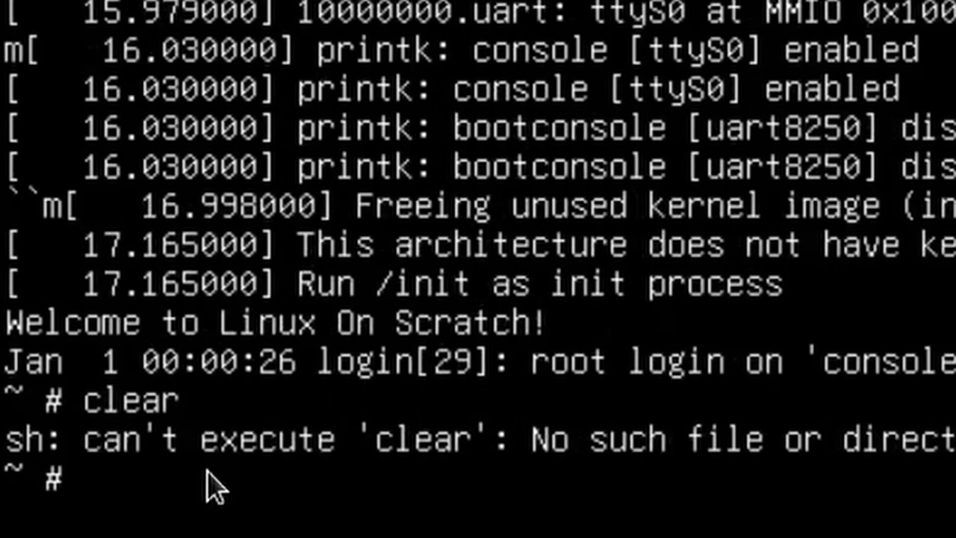
pyautogui.write('l')
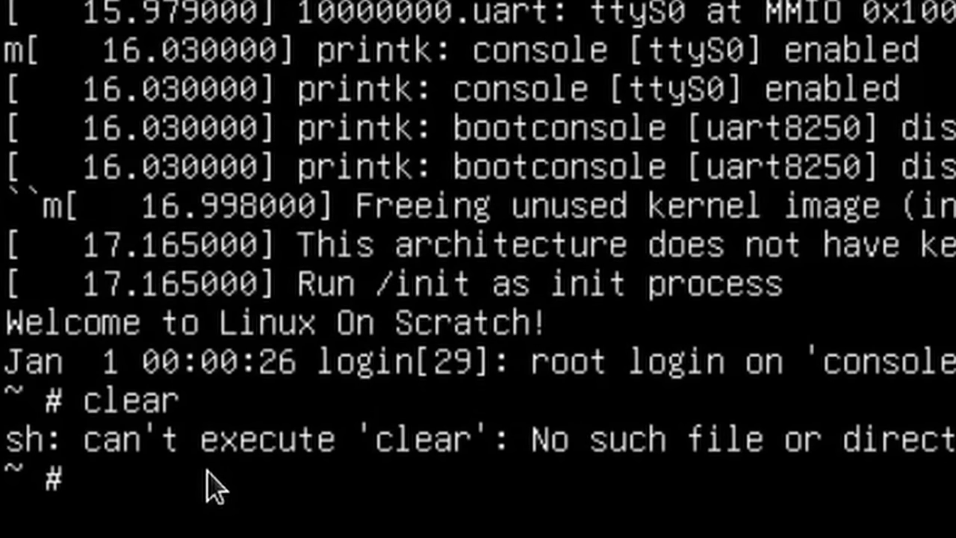
pyautogui.write('ls')
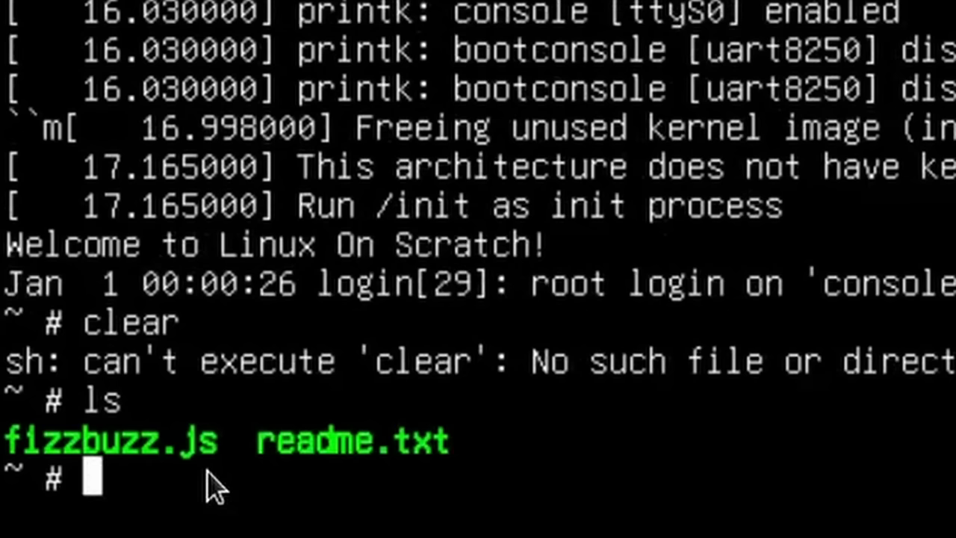
pyautogui.moveTo(407, 481)
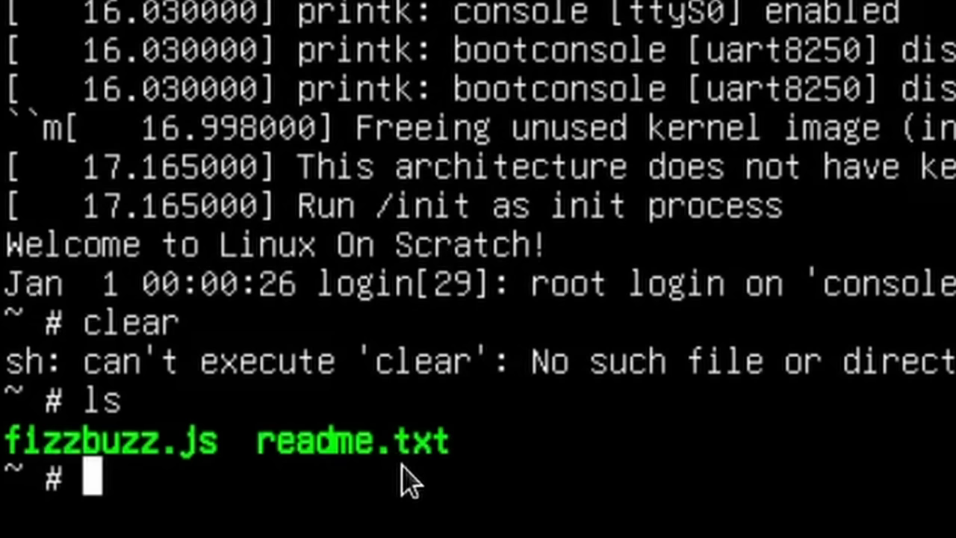
pyautogui.write('cat re')
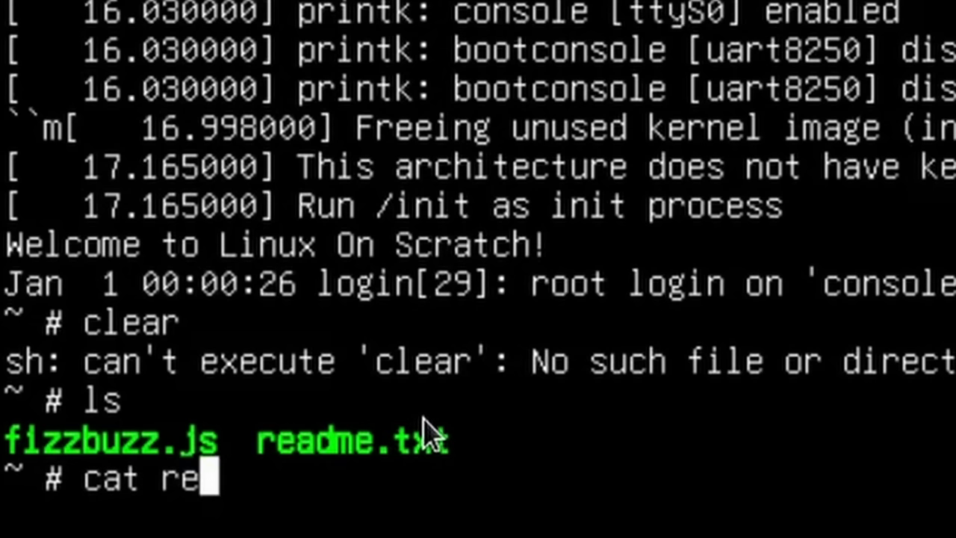
# Finish the cat readme.txt command so the readme contents print in the shell
pyautogui.write('adme.txt')
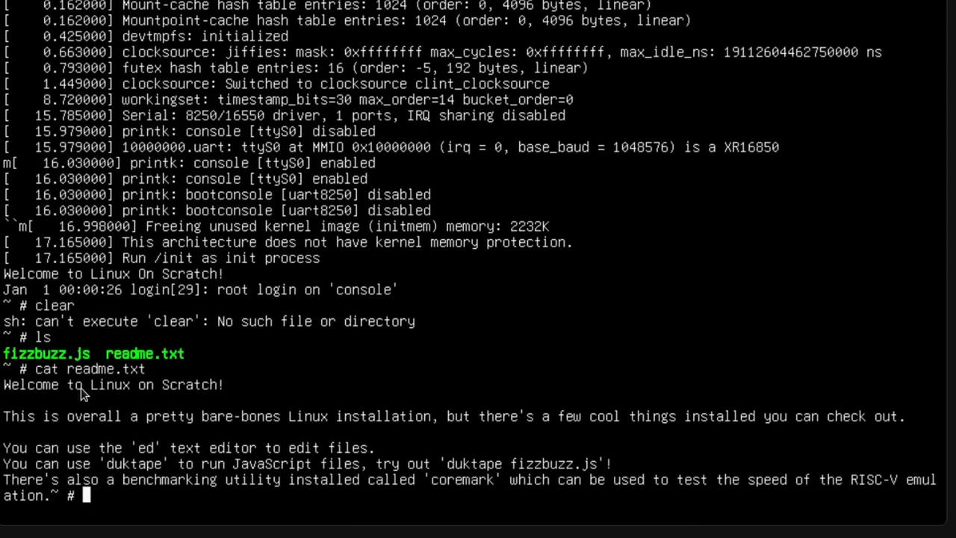
pyautogui.moveTo(101, 391)
pyautogui.write('vim')
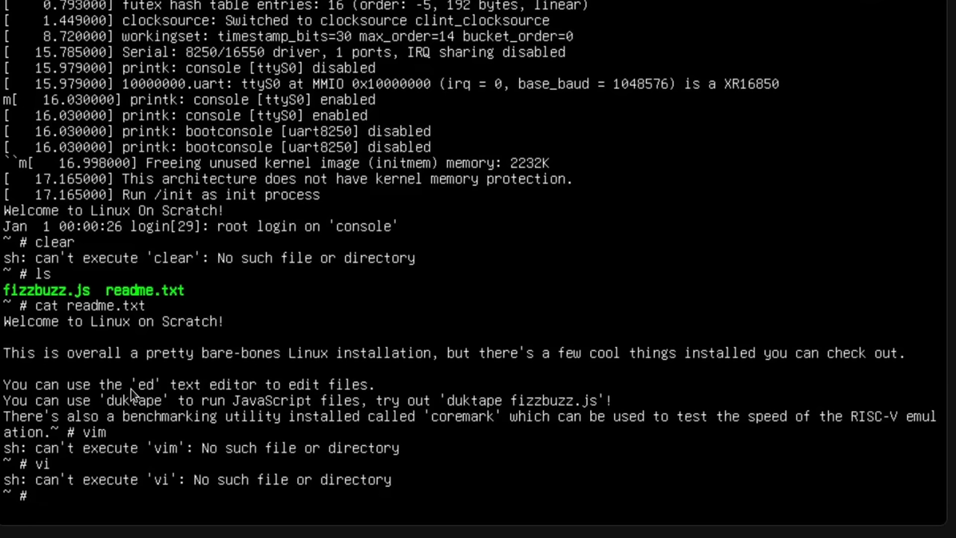
pyautogui.moveTo(275, 366)
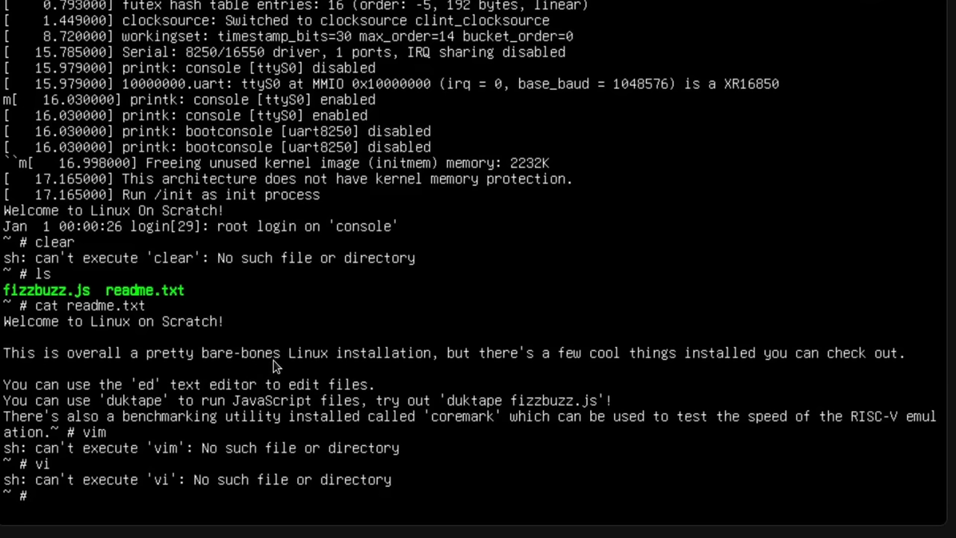
pyautogui.moveTo(565, 412)
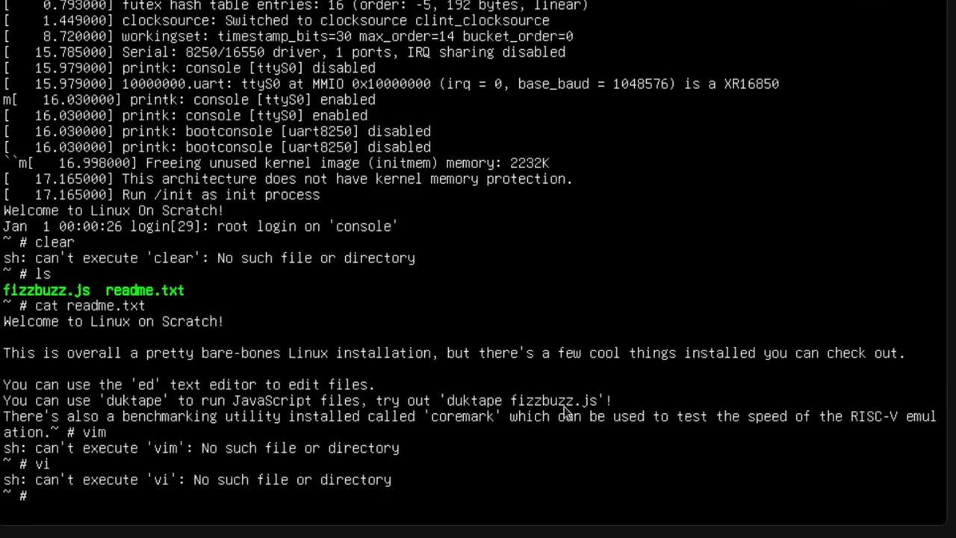
pyautogui.moveTo(410, 353)
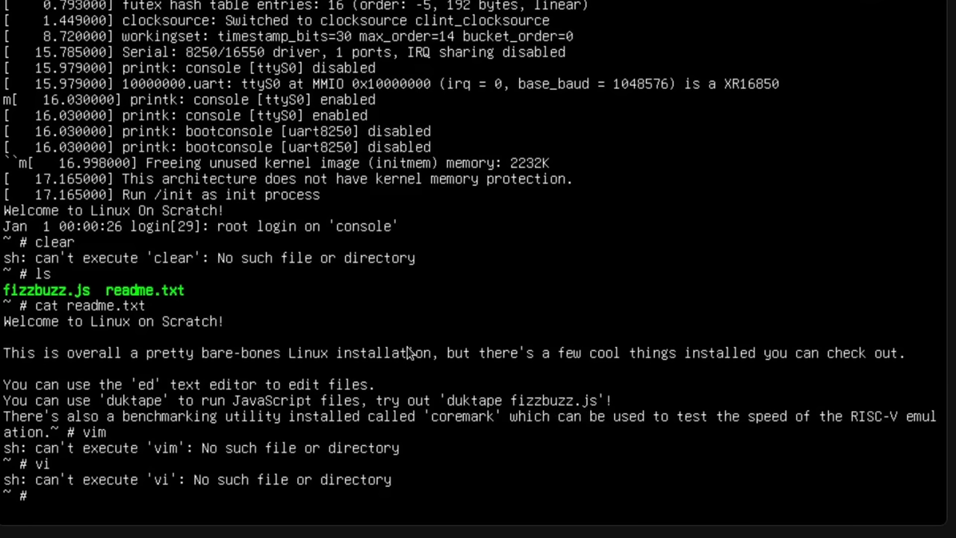
# Run duktape fizzbuzz.js to print FizzBuzz up to 100, then begin another cat read command
pyautogui.write('duktape')
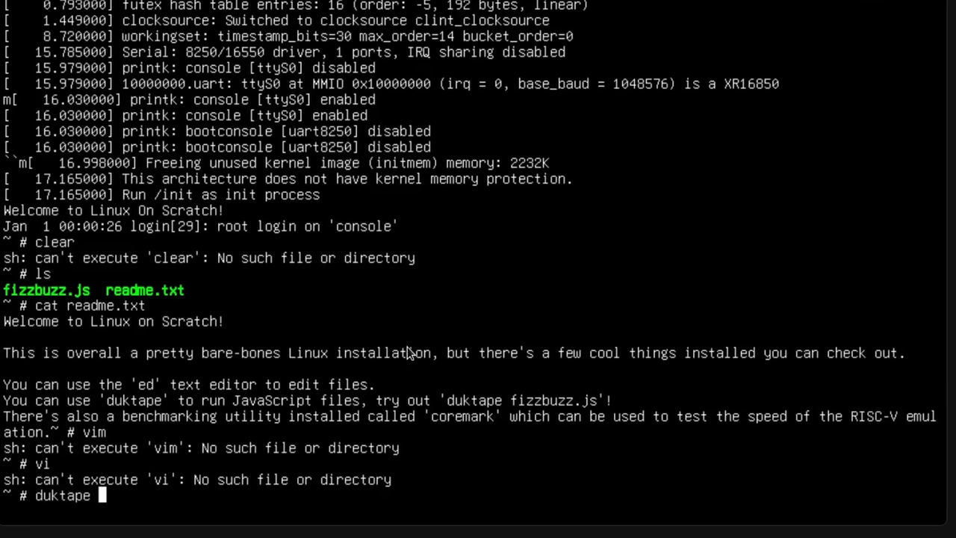
pyautogui.write('fizzb')
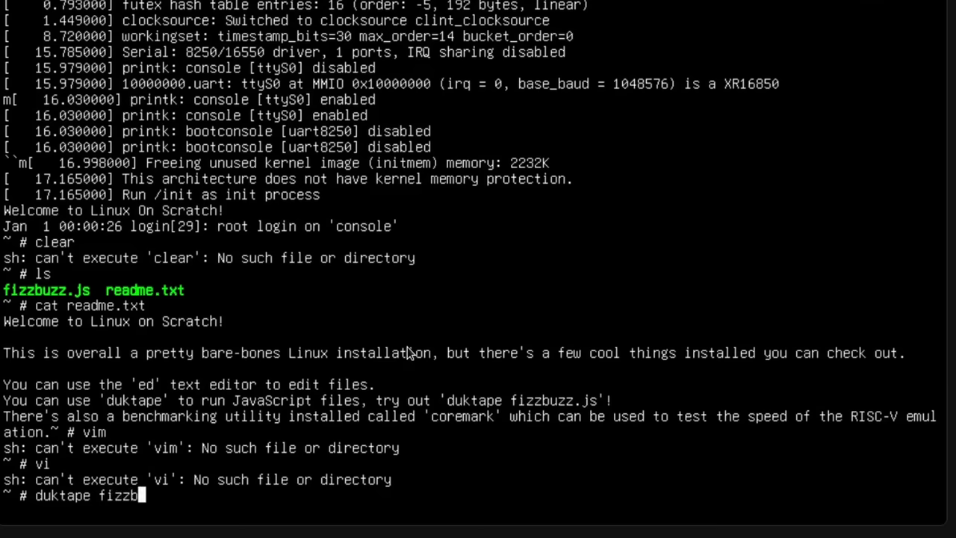
pyautogui.write('uzz.js')
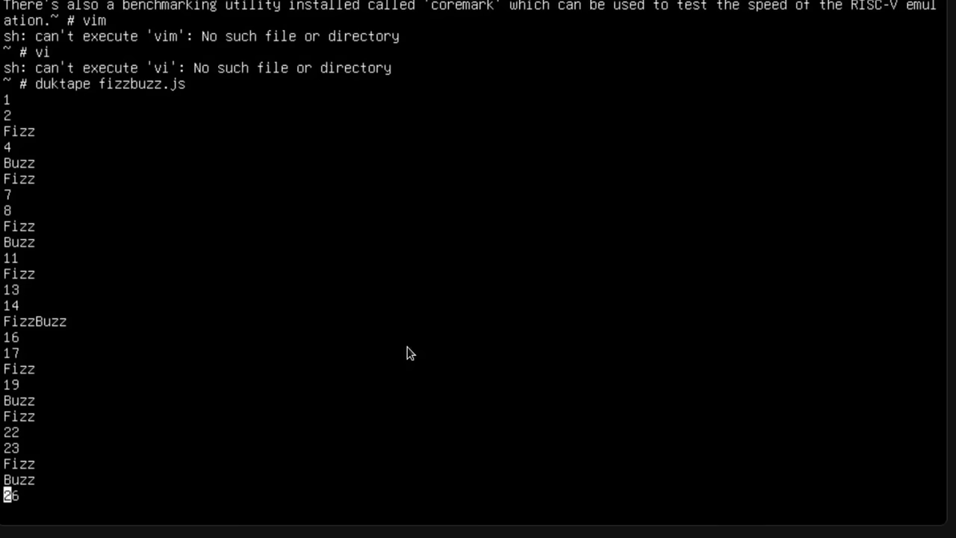
pyautogui.scroll(-3)
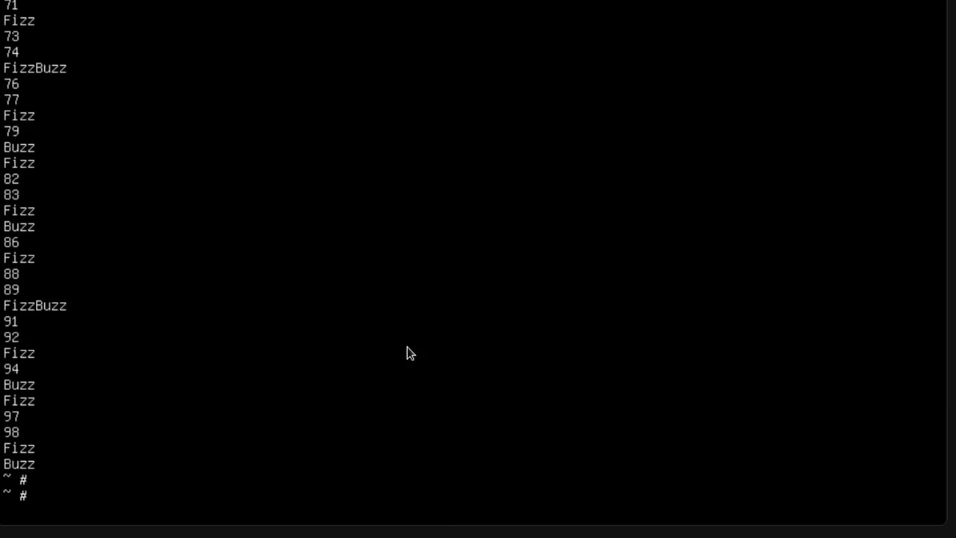
pyautogui.write('lcat read')
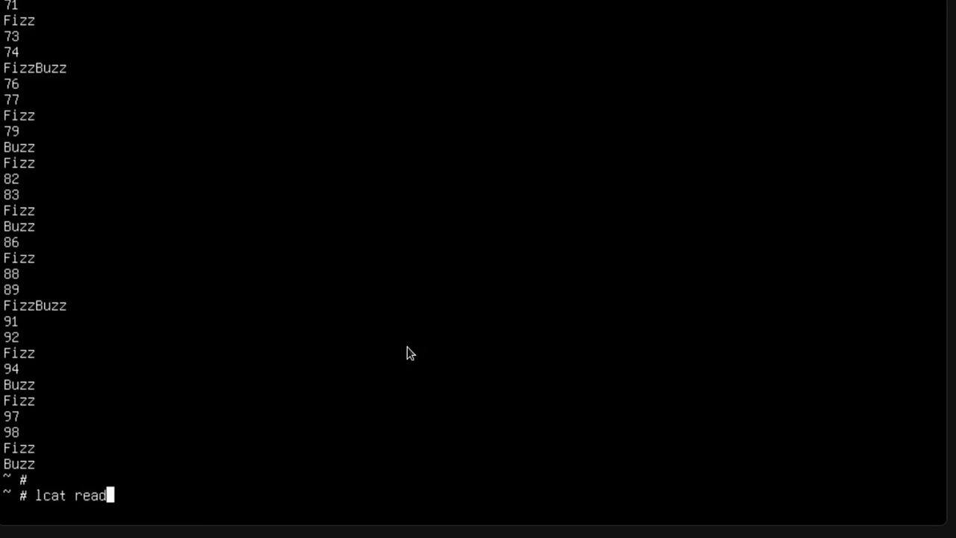
# Correct and run cat readme.txt to print the welcome text again, then begin typing co
pyautogui.press('BackSpace')
pyautogui.write('me.txt')
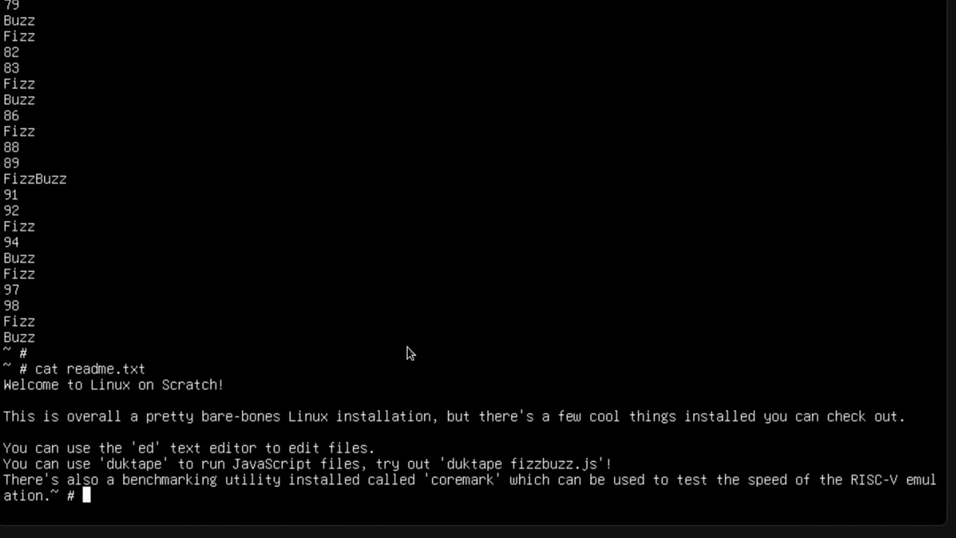
pyautogui.write('co')
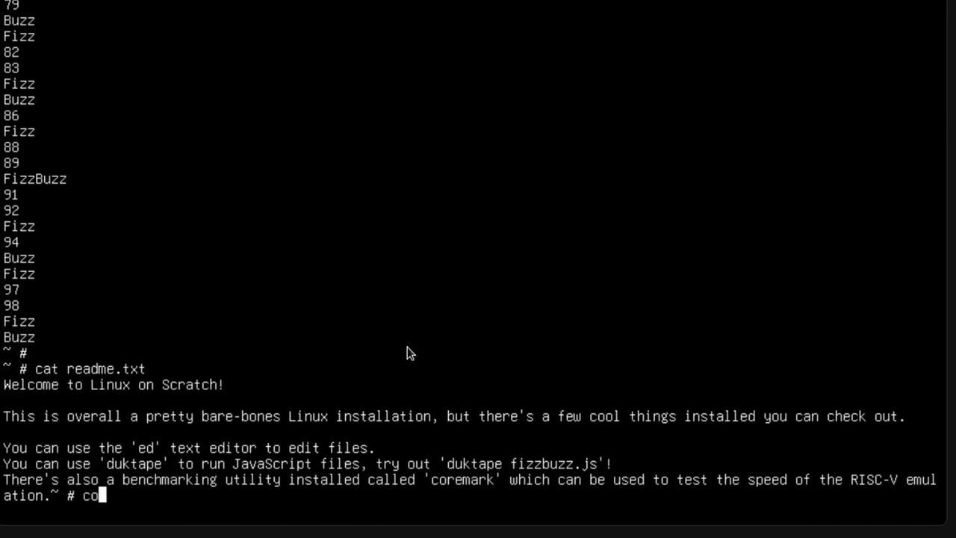
# Run coremark to get about 4.78 iterations per second, then pwd and ls
pyautogui.write('remark')
pyautogui.write('pwd')
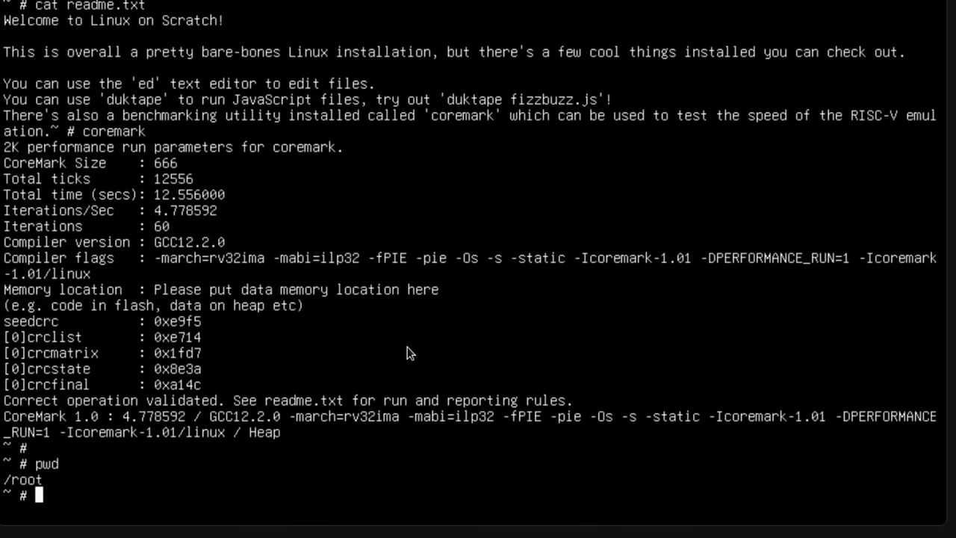
pyautogui.write('ls')
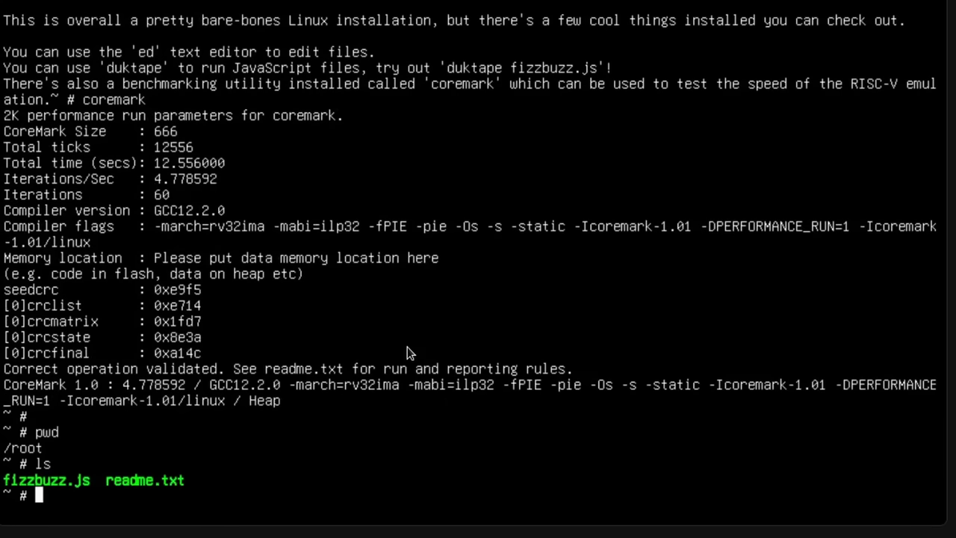
# Run ls /bin/ to list installed commands including busybox, duktape and coremark
pyautogui.write('ls /bin/')
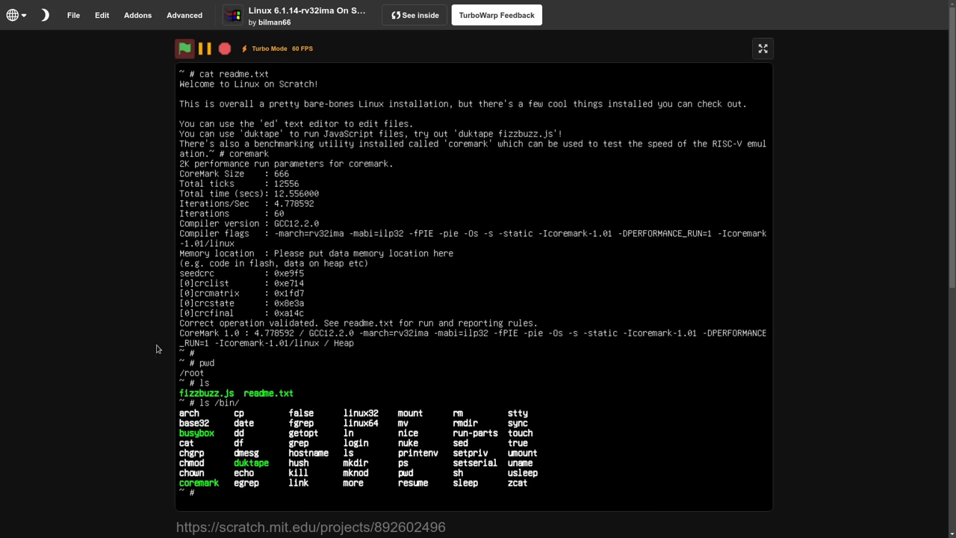
pyautogui.moveTo(202, 299)
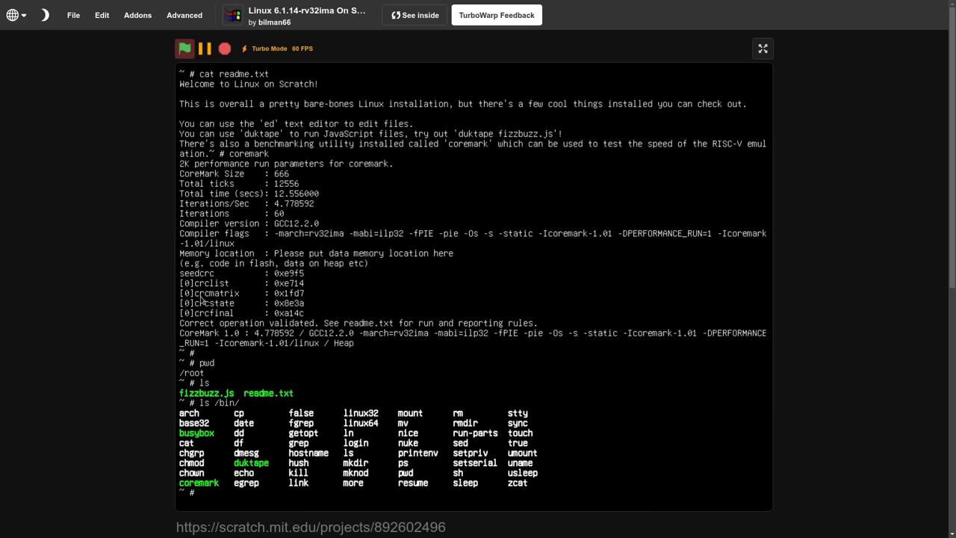
pyautogui.moveTo(172, 290)
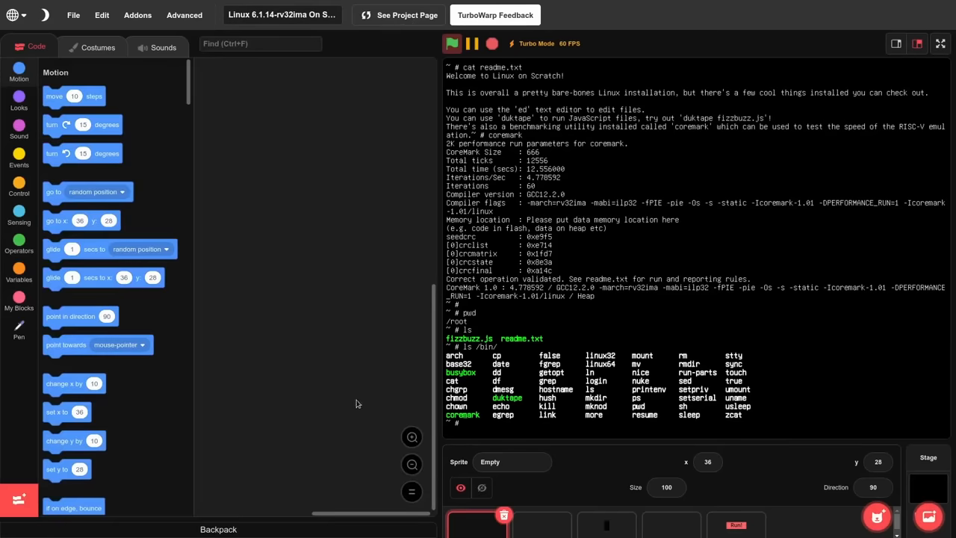
pyautogui.moveTo(573, 463)
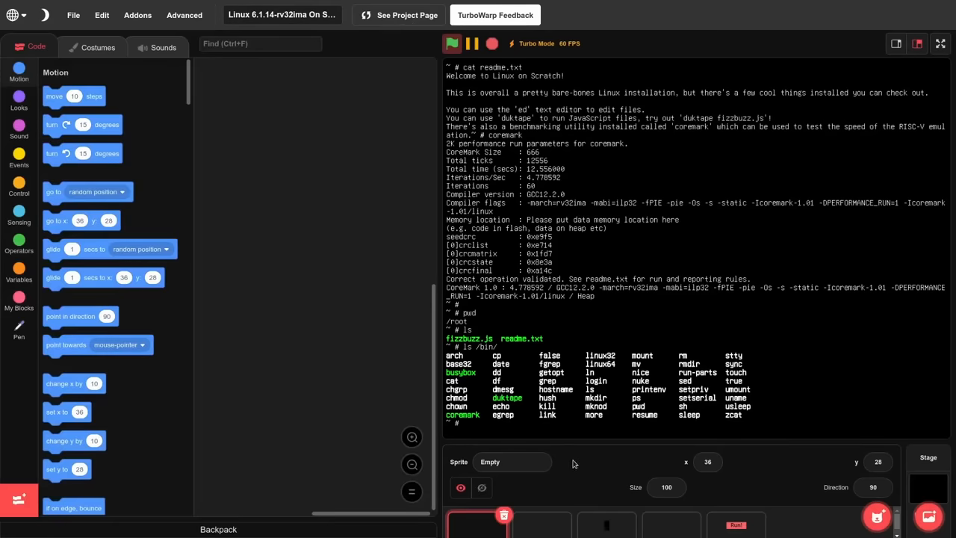
pyautogui.moveTo(366, 522)
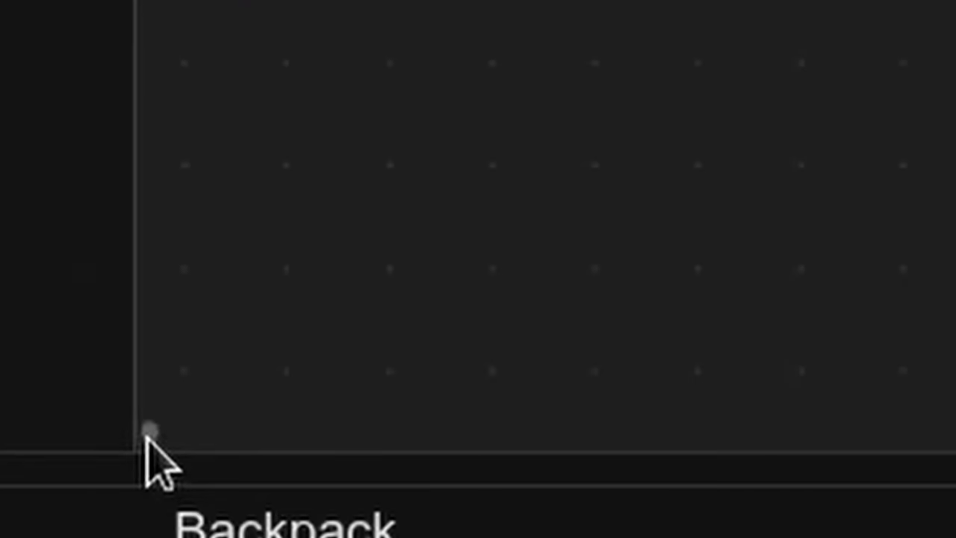
pyautogui.moveTo(187, 463)
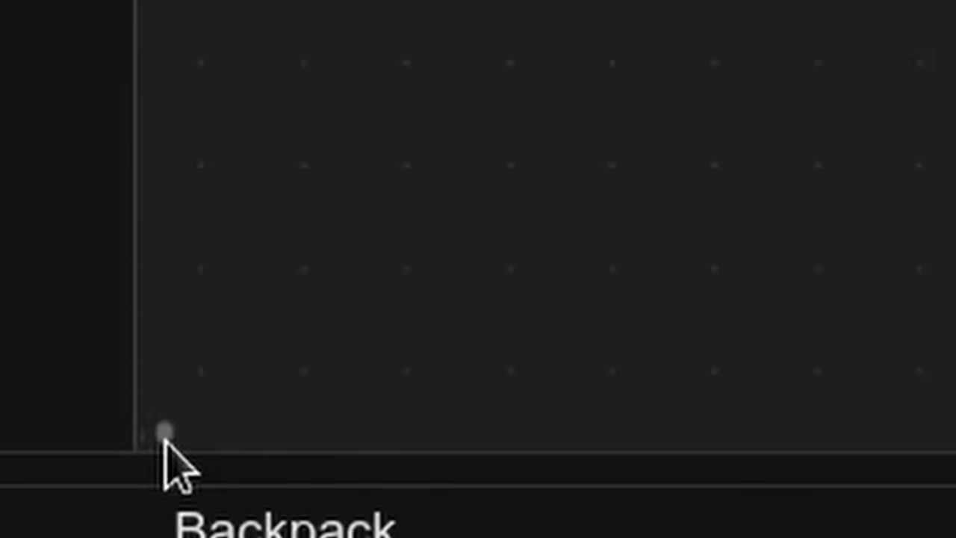
pyautogui.moveTo(201, 475)
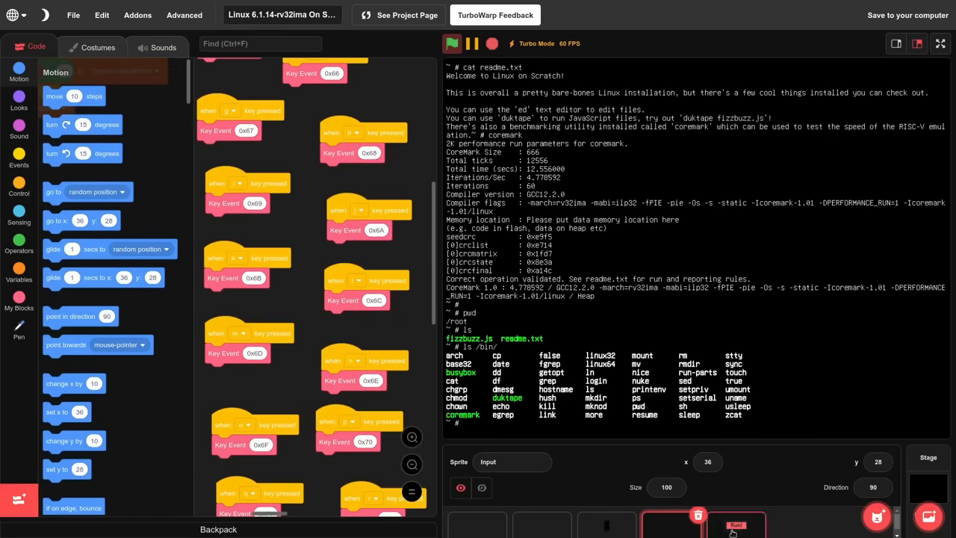
# In the Run button sprite, set the show-list block to RISCV.ROM and scroll through its 4.2 million byte values
pyautogui.click(735, 523)
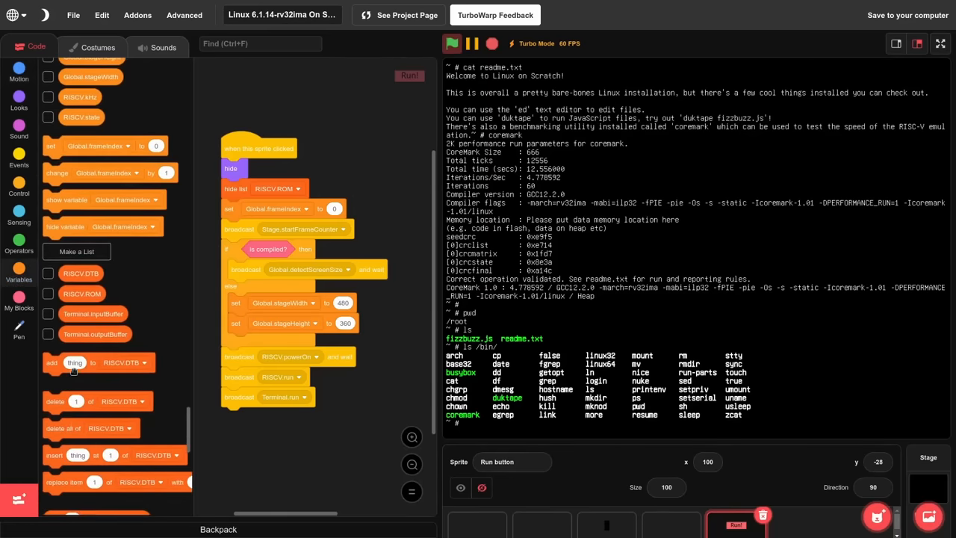
pyautogui.scroll(-3)
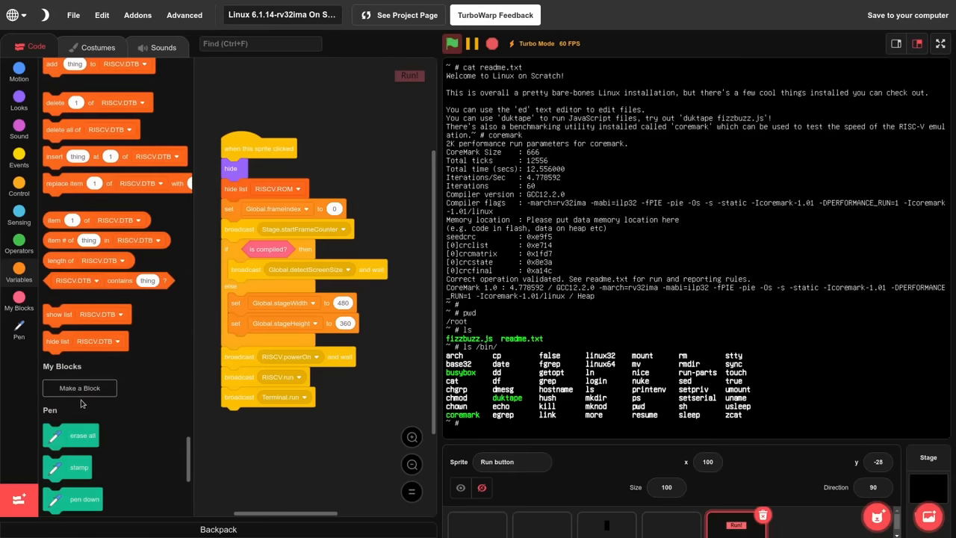
pyautogui.click(377, 127)
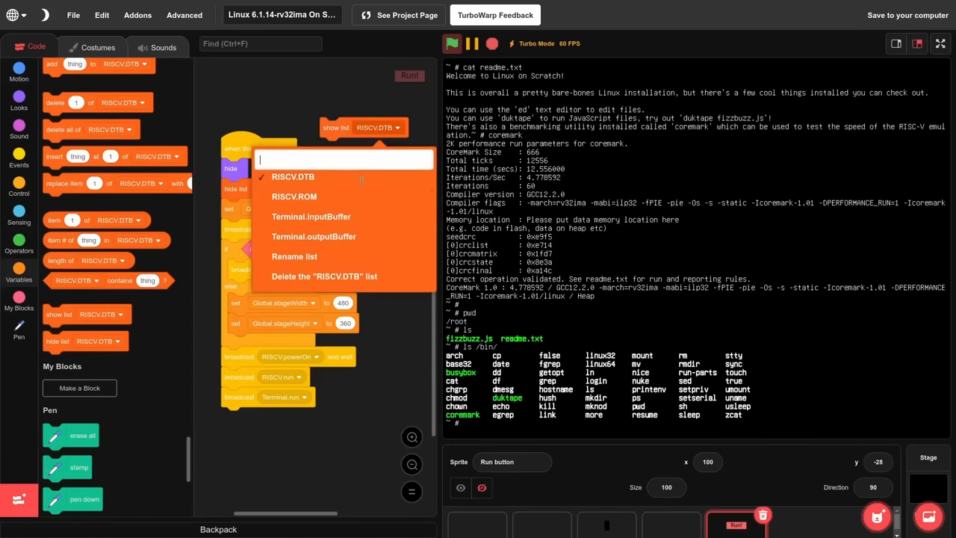
pyautogui.click(293, 197)
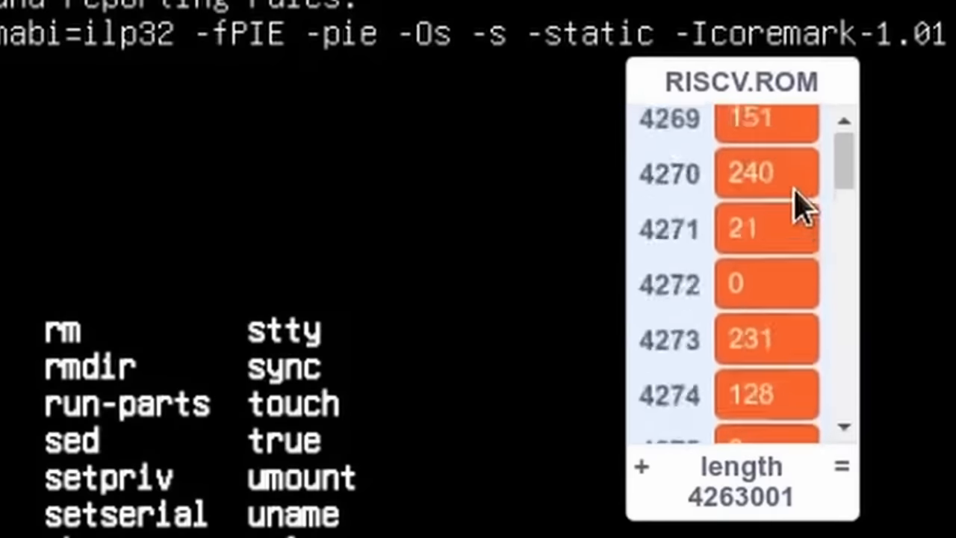
pyautogui.scroll(-3)
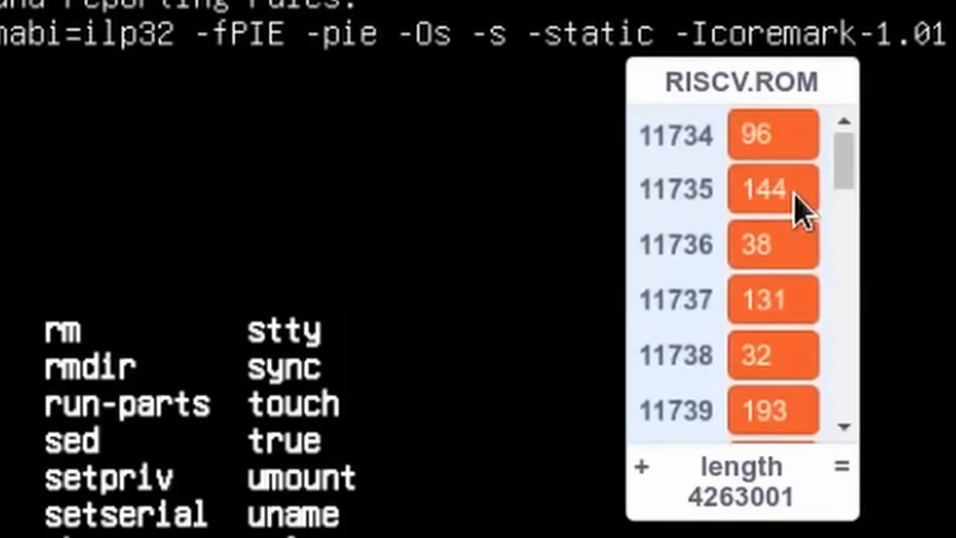
pyautogui.scroll(-3)
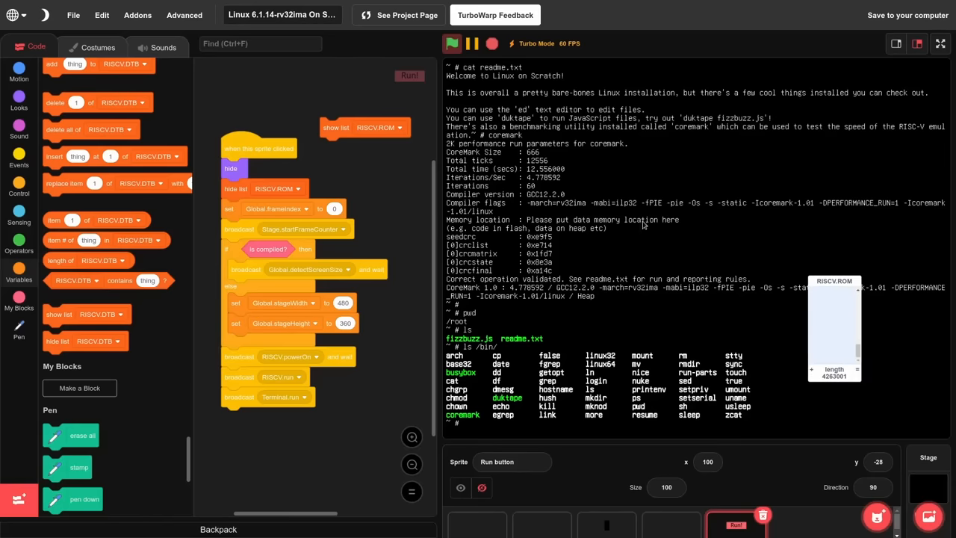
pyautogui.moveTo(555, 197)
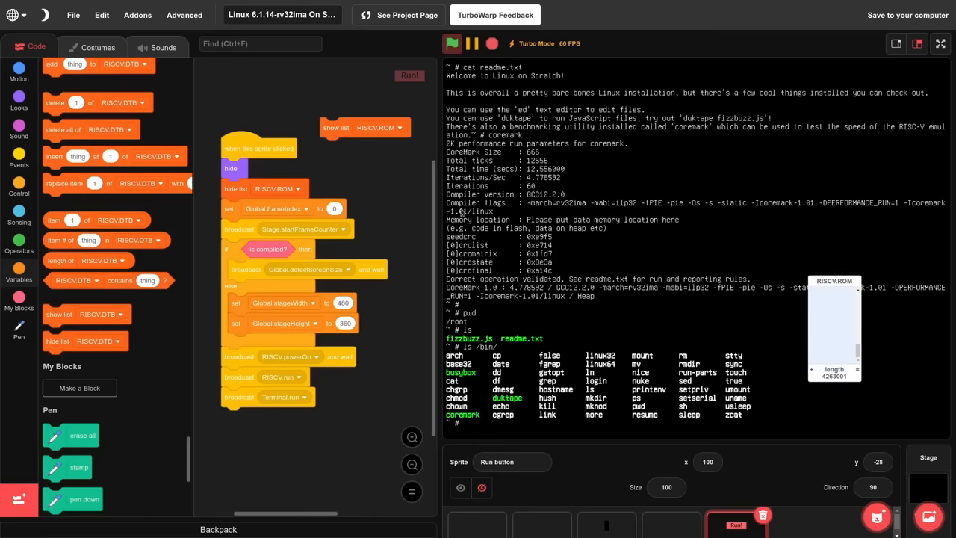
pyautogui.moveTo(556, 168)
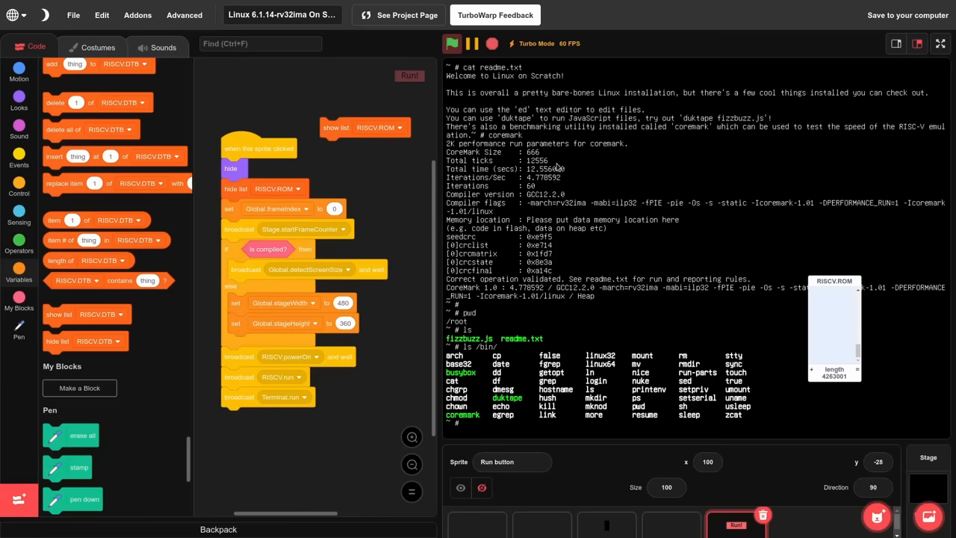
pyautogui.moveTo(565, 180)
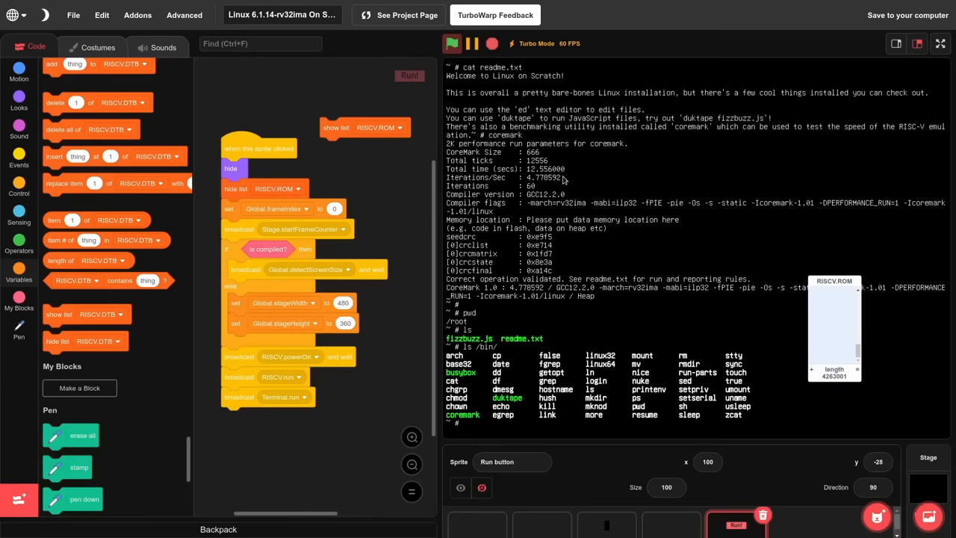
pyautogui.moveTo(859, 351)
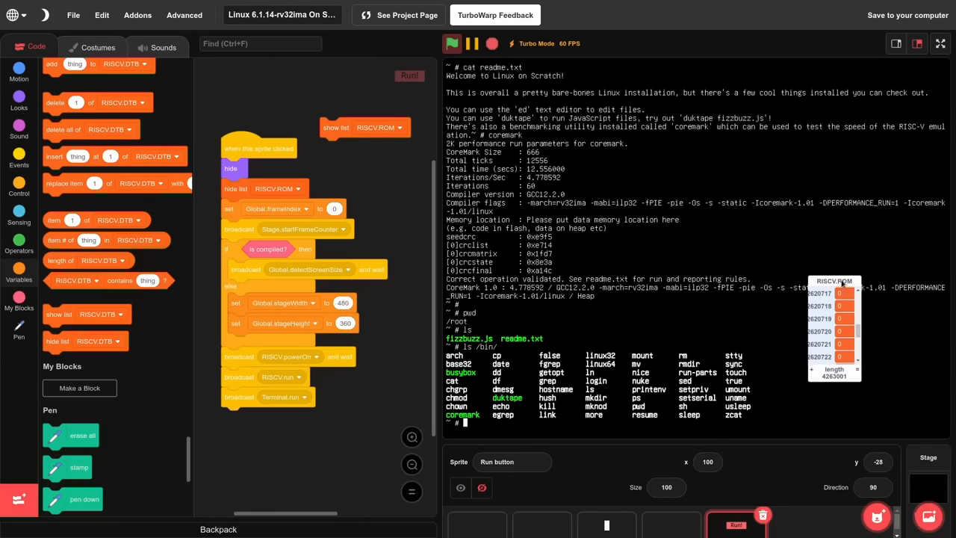
pyautogui.rightClick(822, 329)
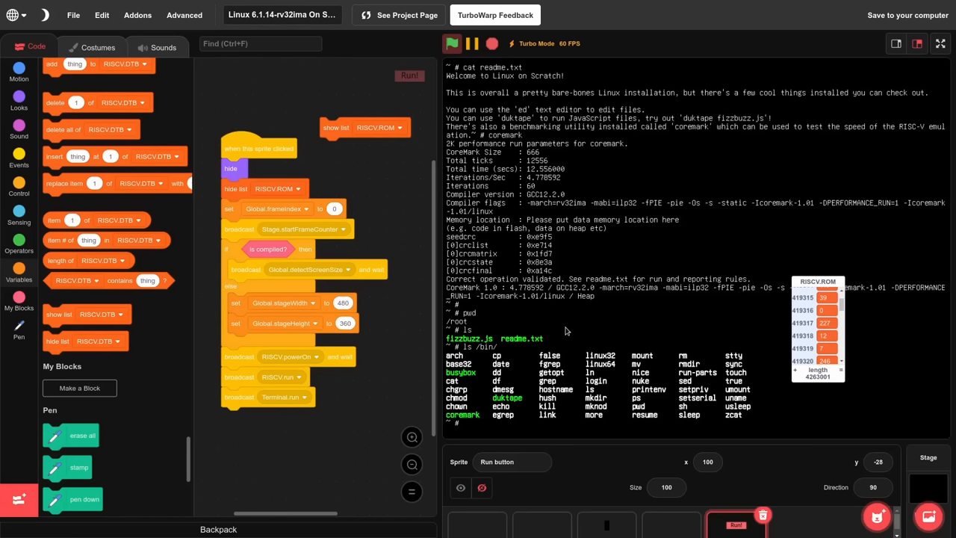
pyautogui.moveTo(562, 338)
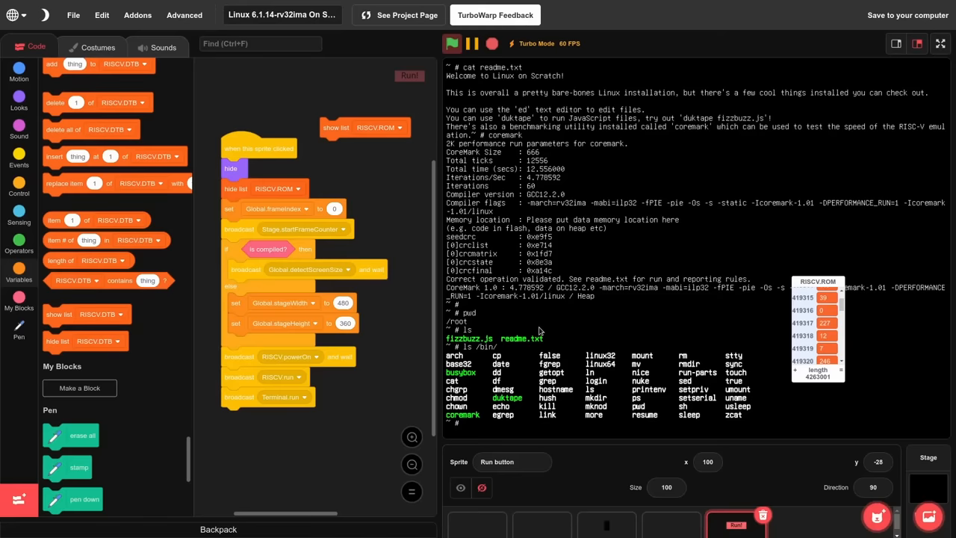
pyautogui.click(407, 15)
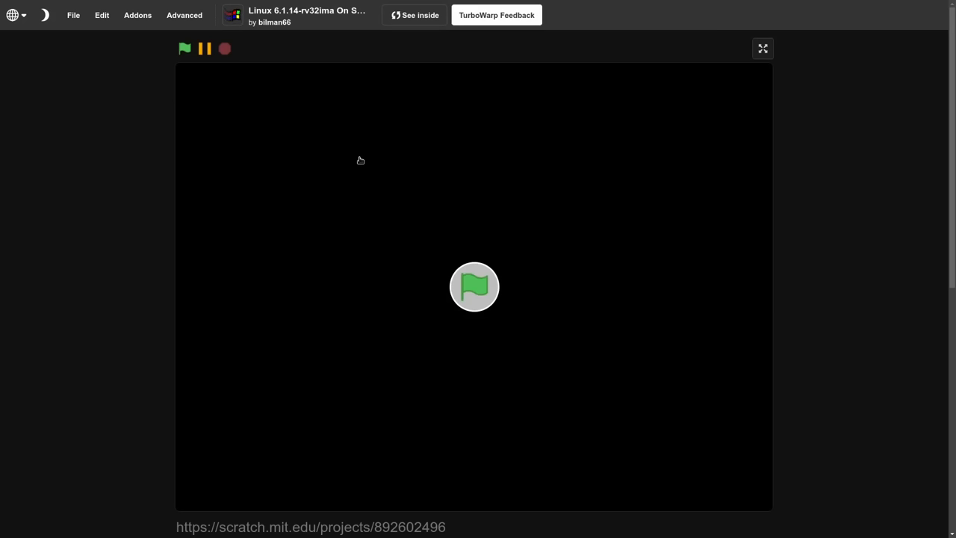
pyautogui.moveTo(448, 59)
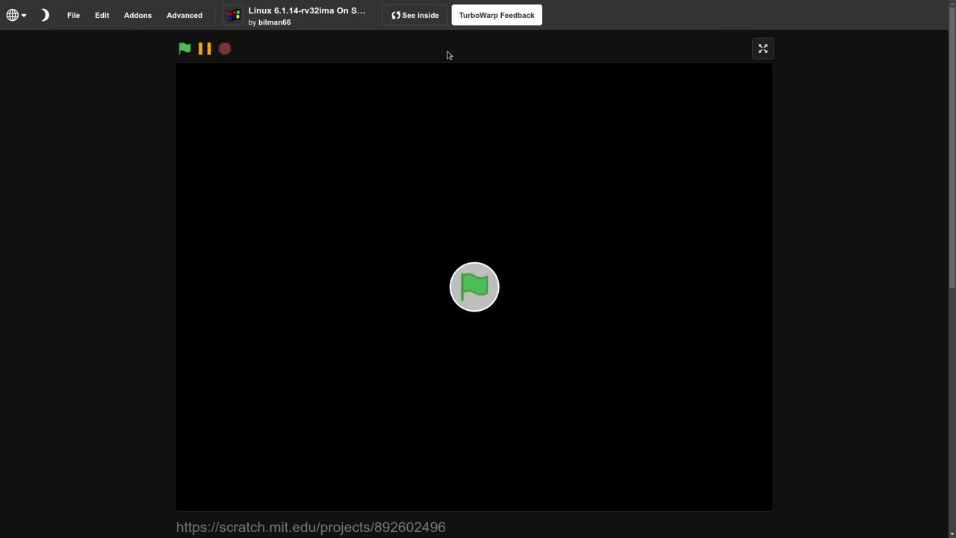
pyautogui.moveTo(430, 39)
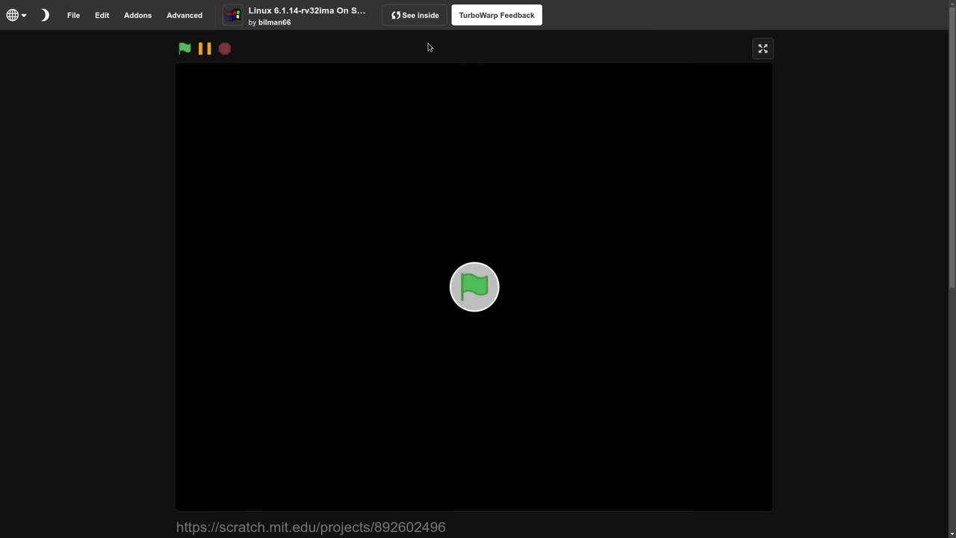
pyautogui.moveTo(416, 59)
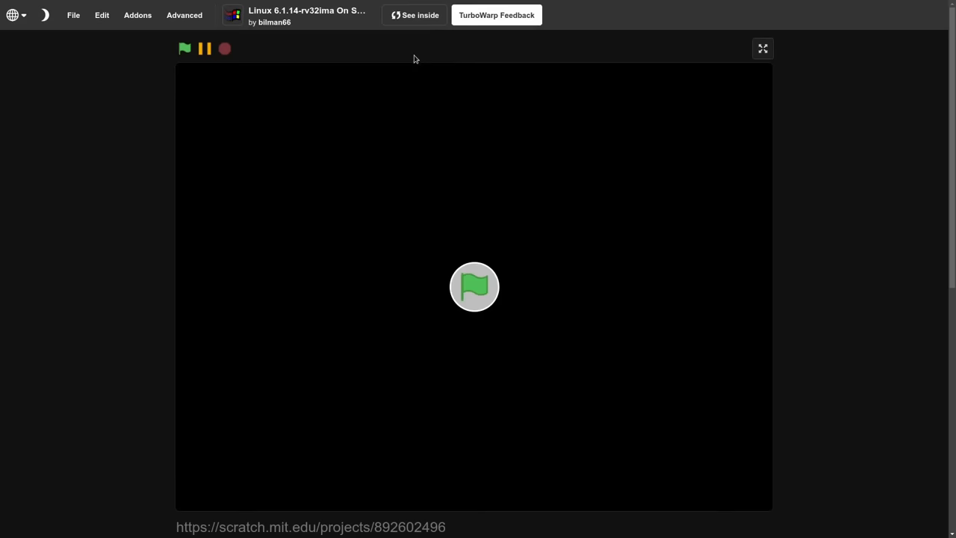